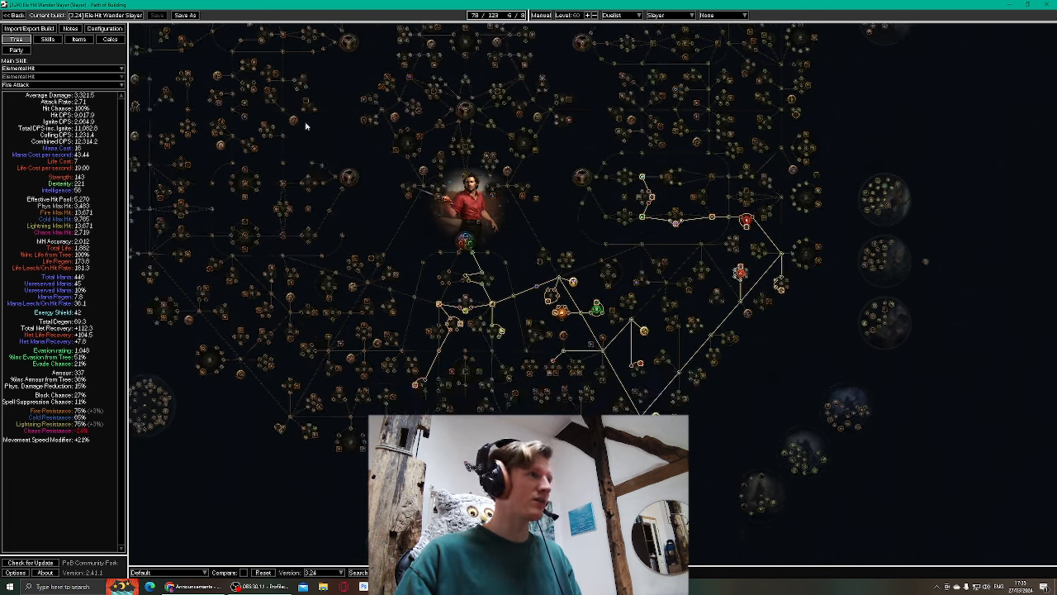
Step: Review the build's equipped gear in Path of Building, then return to the passive skill tree
{"action": "left_click", "coordinate": [80, 40]}
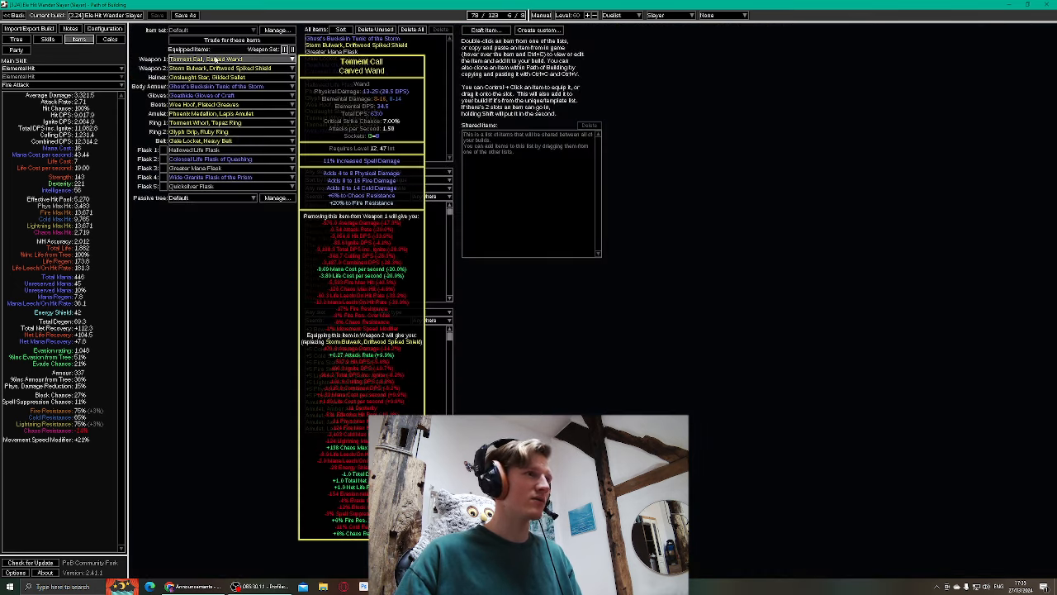
{"action": "left_click", "coordinate": [15, 39]}
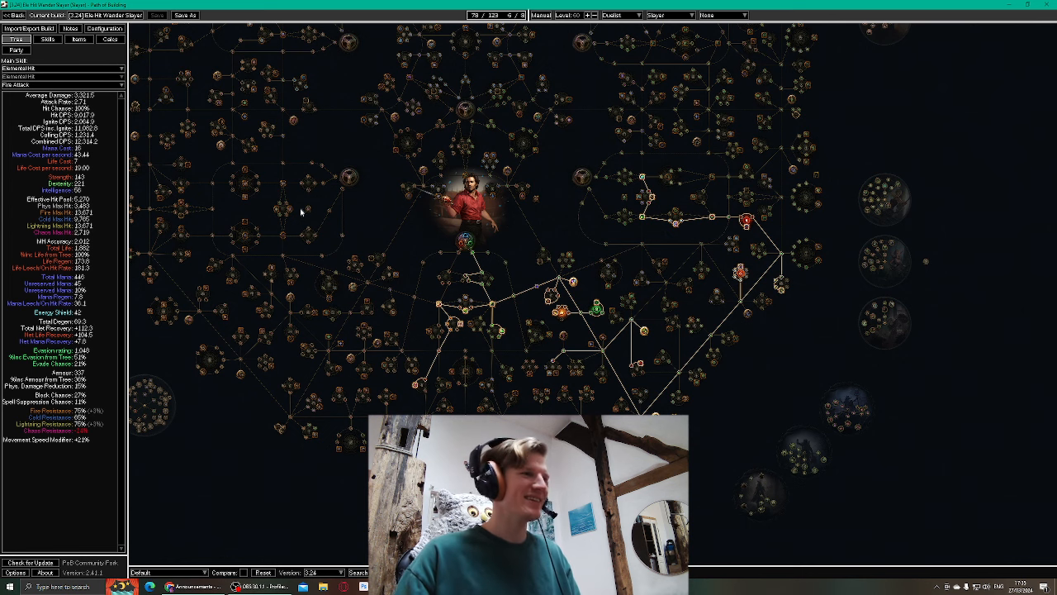
{"action": "left_click", "coordinate": [80, 40]}
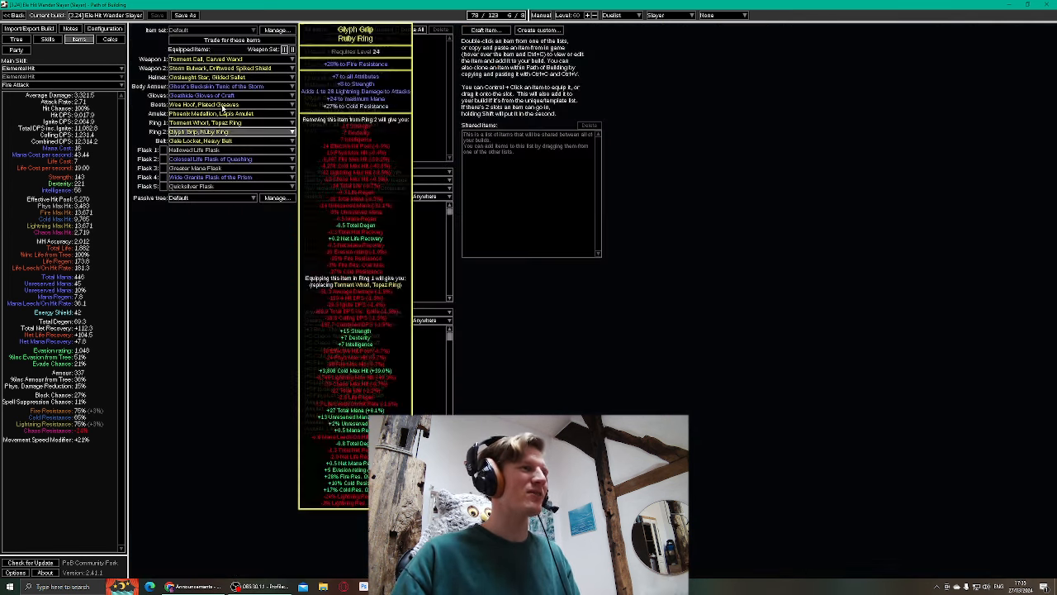
{"action": "left_click", "coordinate": [232, 95]}
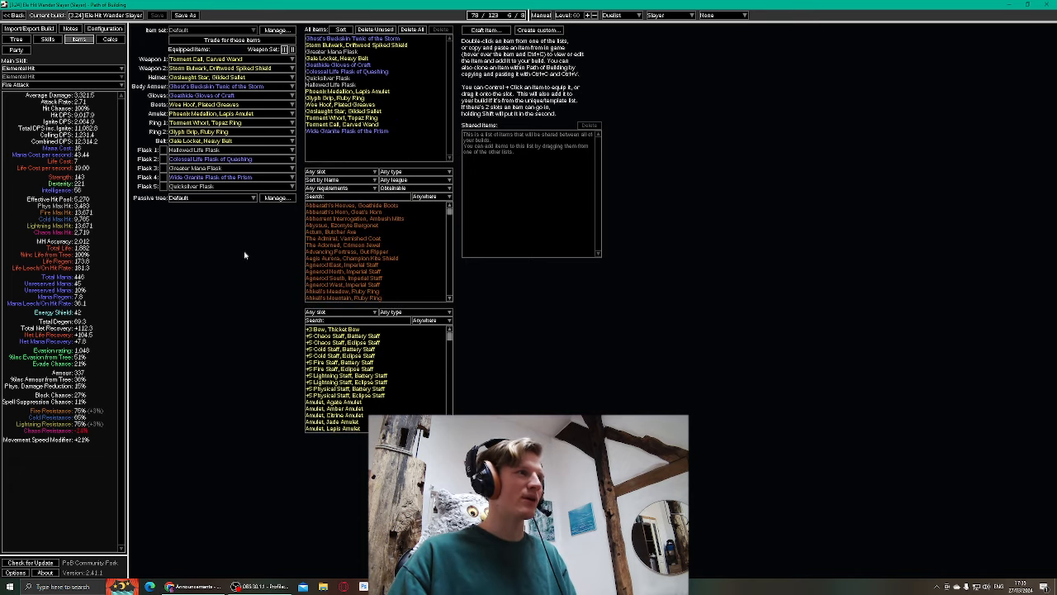
{"action": "left_click", "coordinate": [15, 40]}
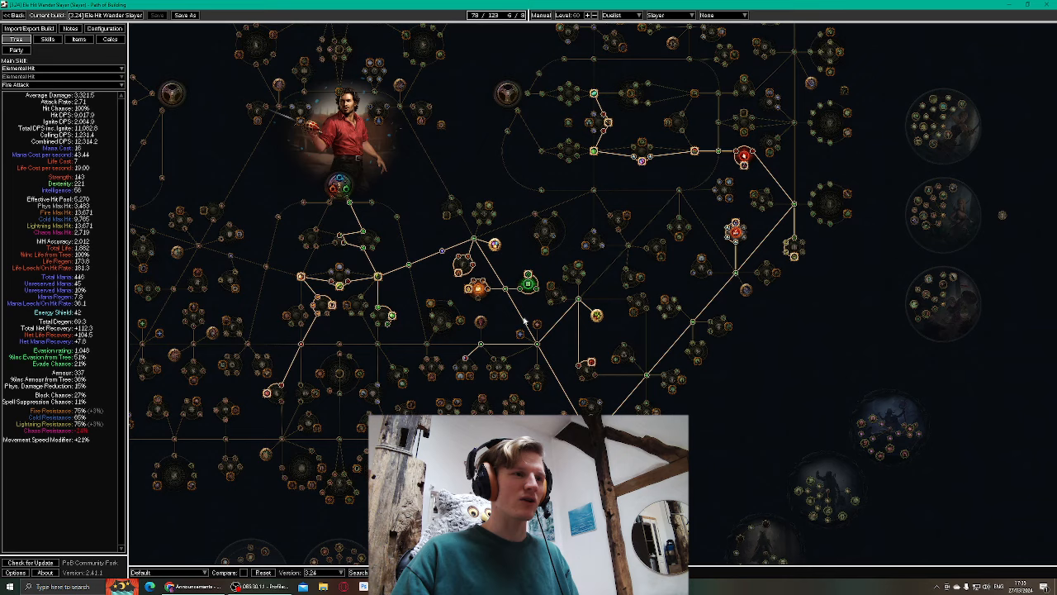
{"action": "mouse_move", "coordinate": [594, 315]}
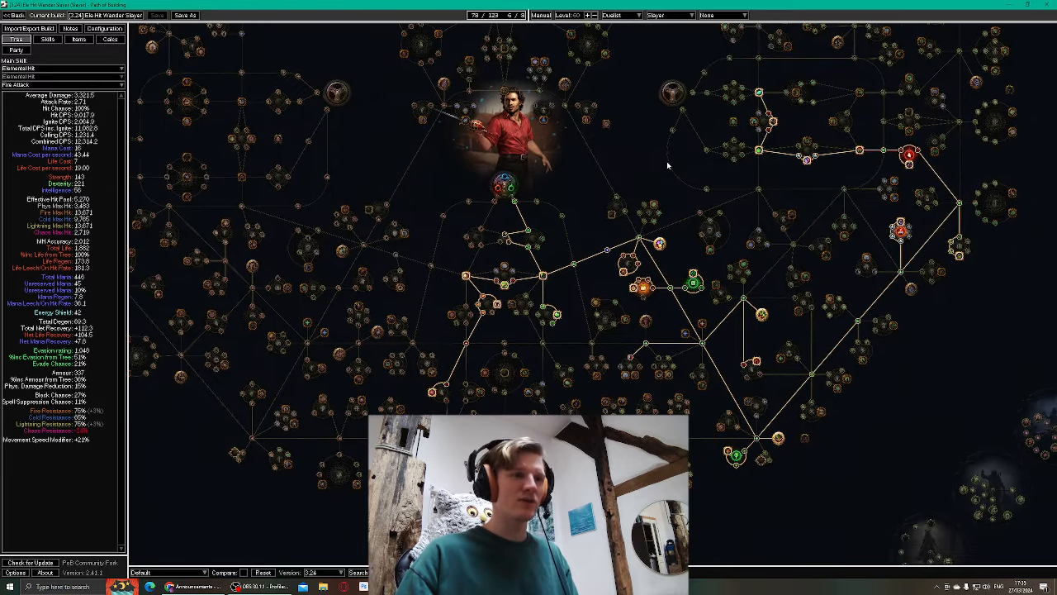
{"action": "mouse_move", "coordinate": [642, 173]}
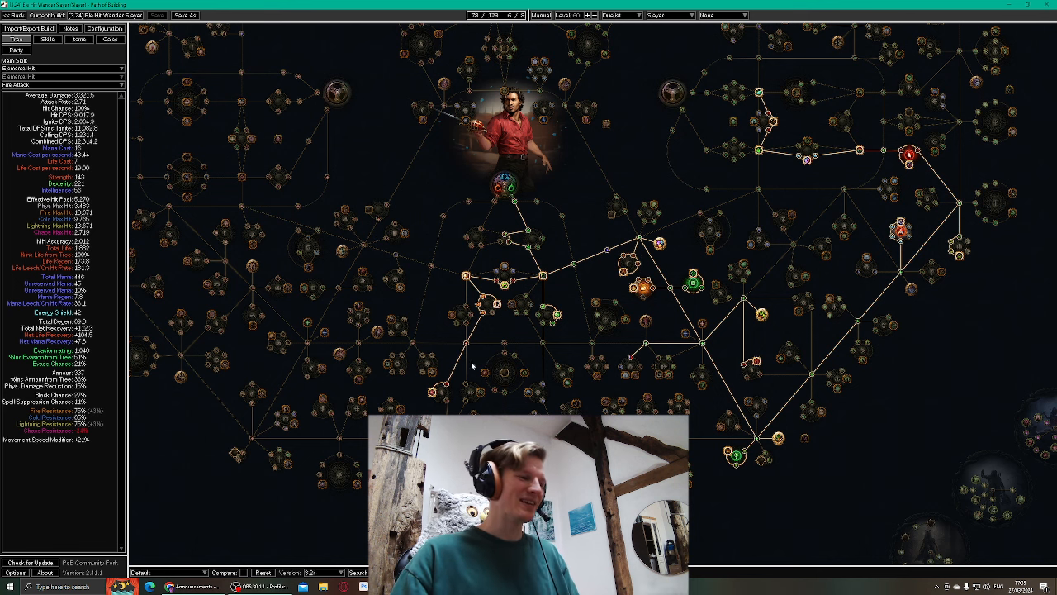
{"action": "mouse_move", "coordinate": [244, 508]}
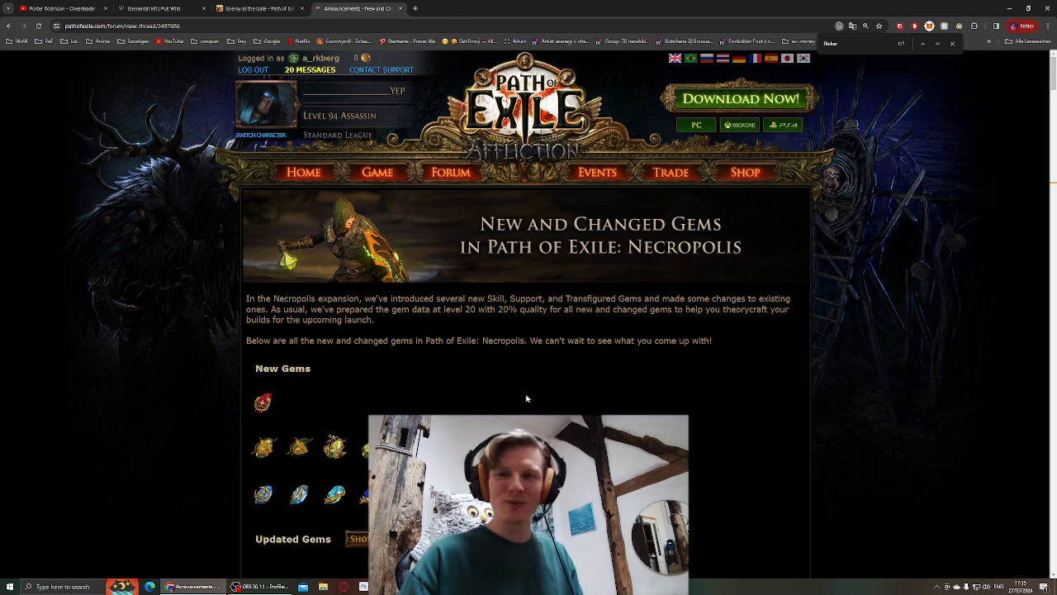
Step: Scroll through the Updated Gems list and back up to the New Necropolis gems
{"action": "scroll", "scroll_direction": "down", "scroll_amount": 3}
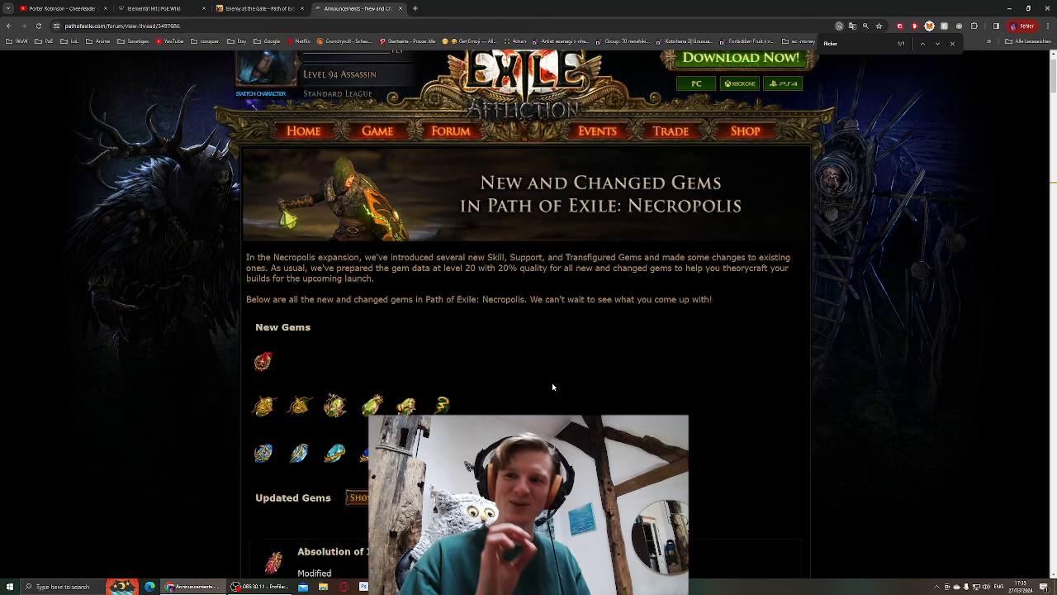
{"action": "mouse_move", "coordinate": [349, 356]}
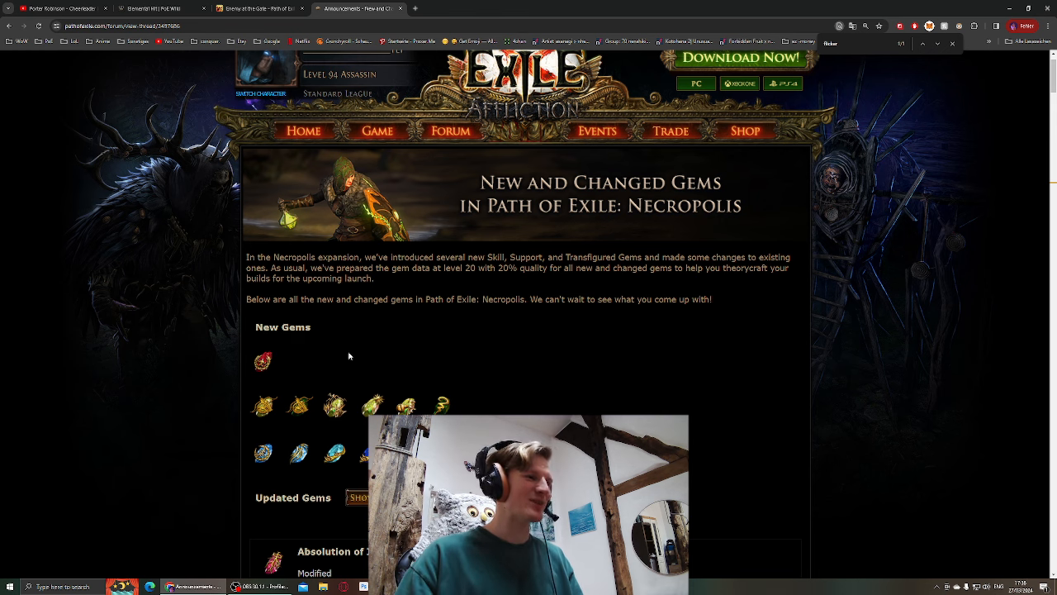
{"action": "mouse_move", "coordinate": [263, 360]}
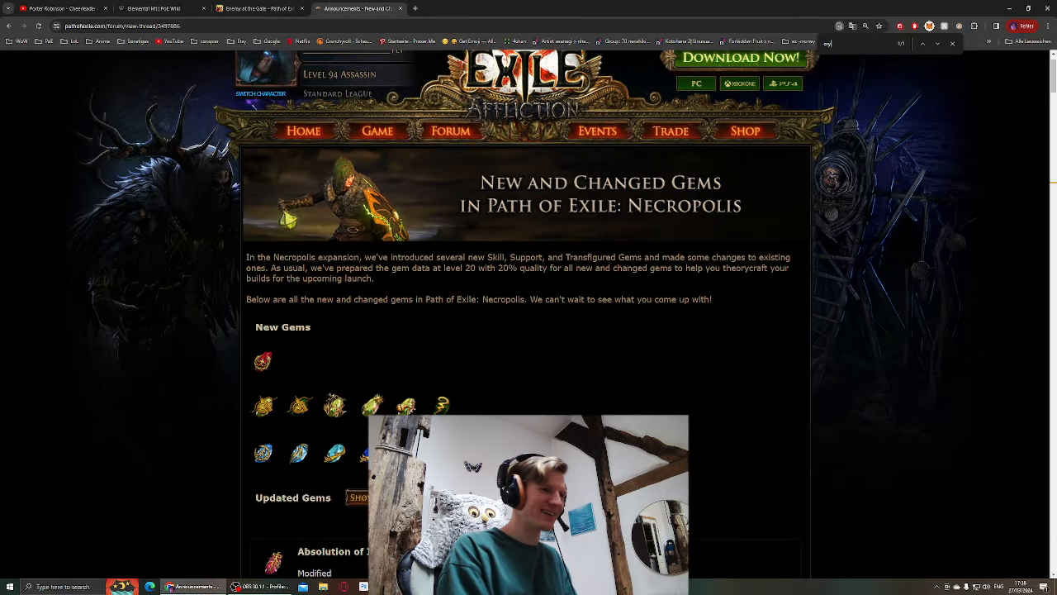
{"action": "scroll", "scroll_direction": "down", "scroll_amount": 3}
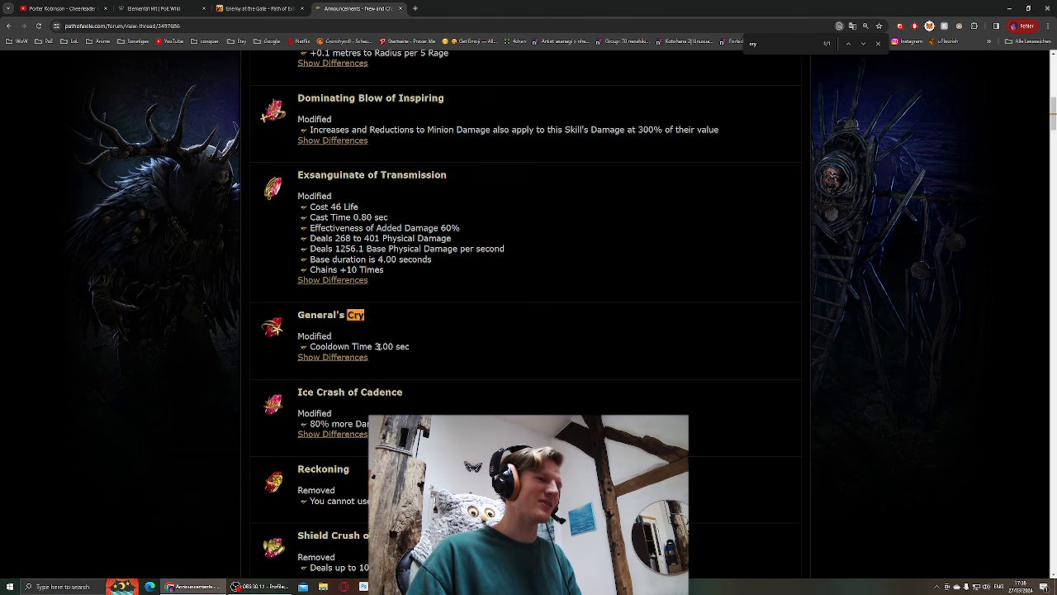
{"action": "scroll", "scroll_direction": "up", "scroll_amount": 3}
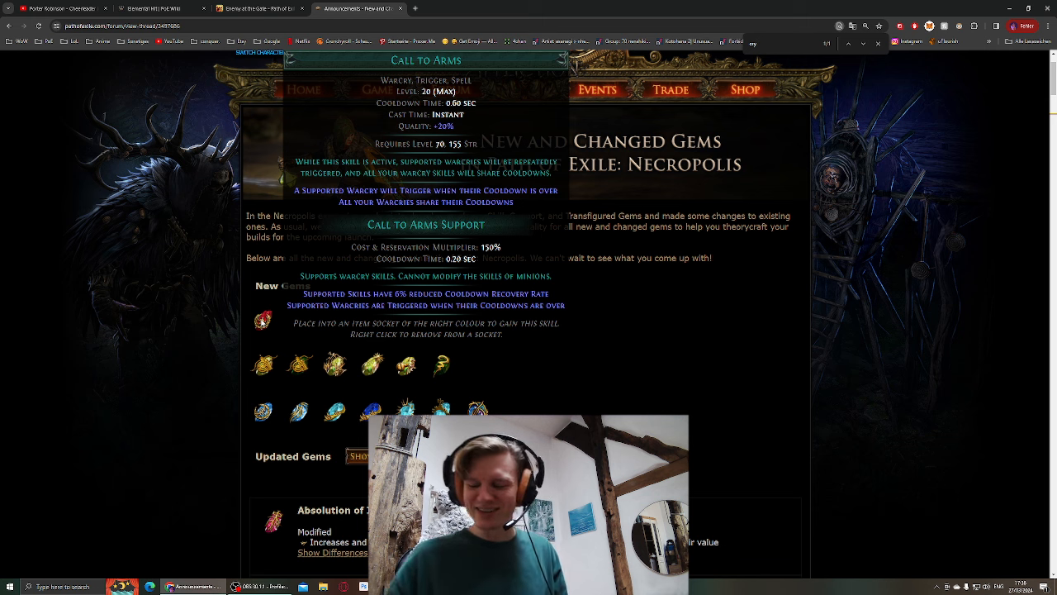
{"action": "mouse_move", "coordinate": [291, 297]}
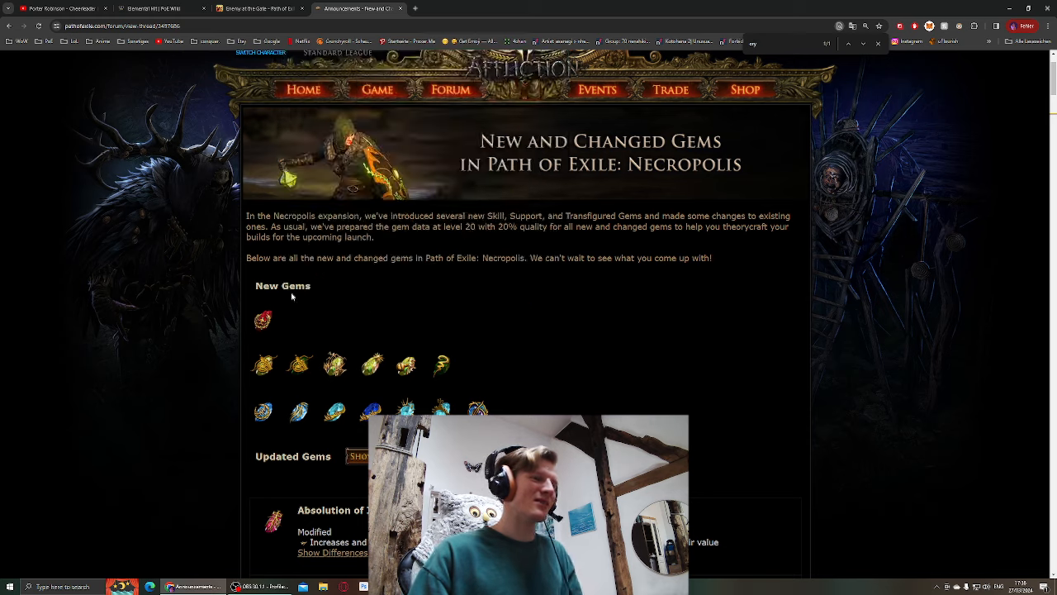
{"action": "mouse_move", "coordinate": [263, 321]}
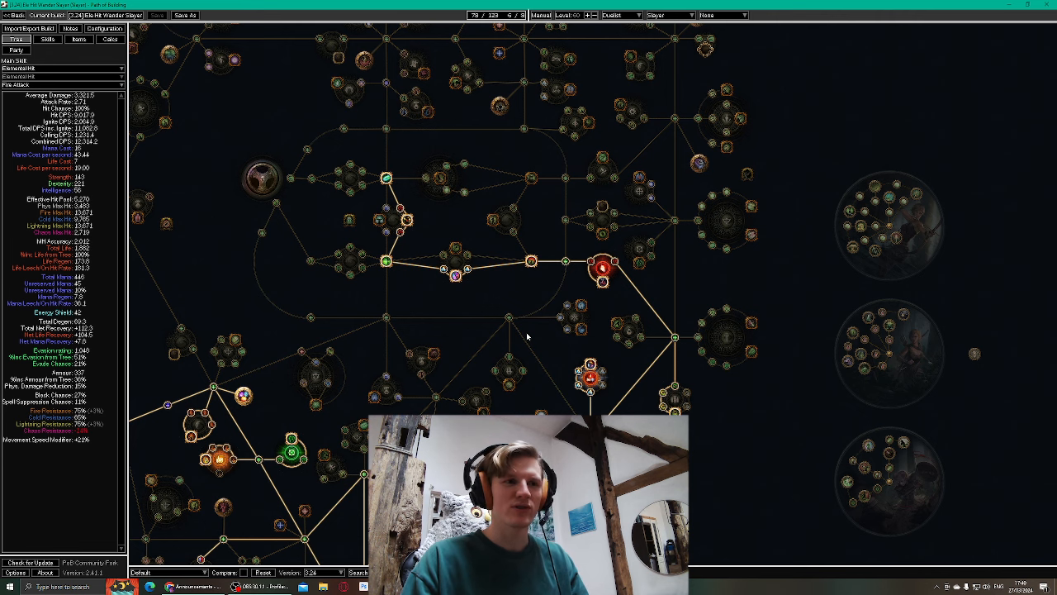
{"action": "mouse_move", "coordinate": [486, 289]}
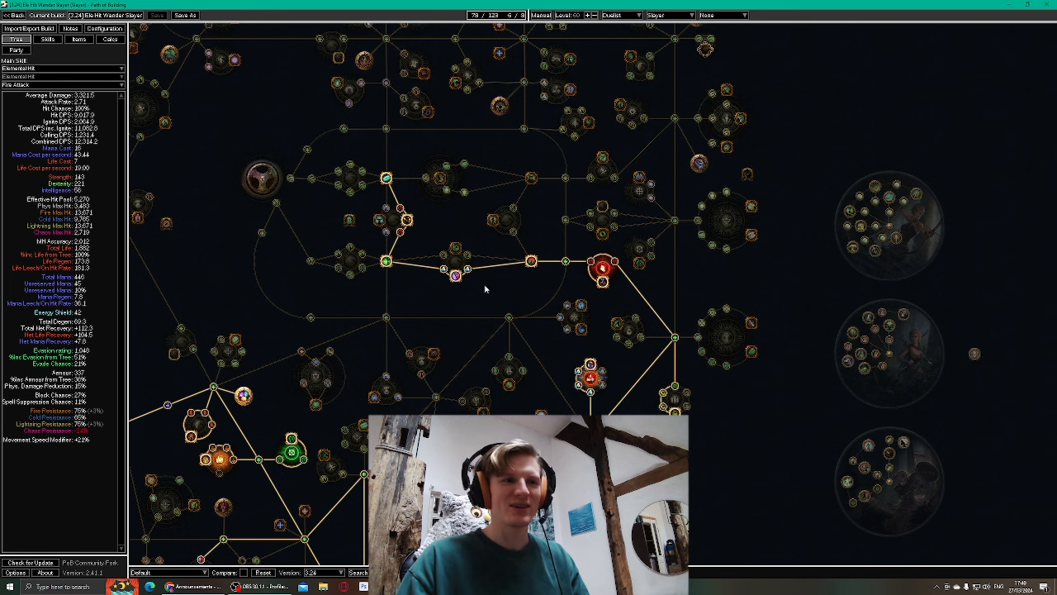
{"action": "mouse_move", "coordinate": [590, 366]}
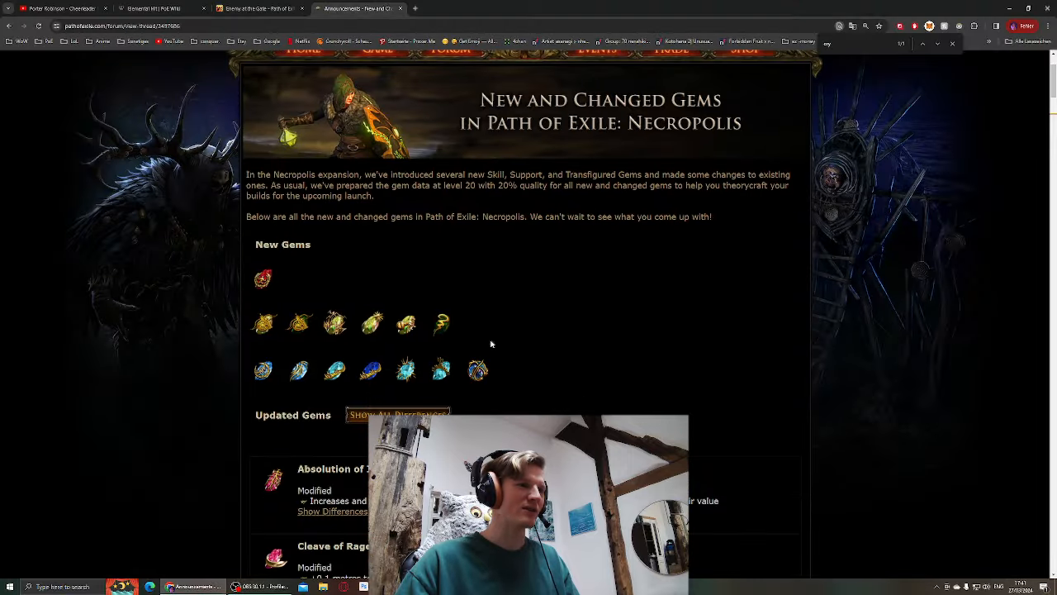
{"action": "mouse_move", "coordinate": [333, 322]}
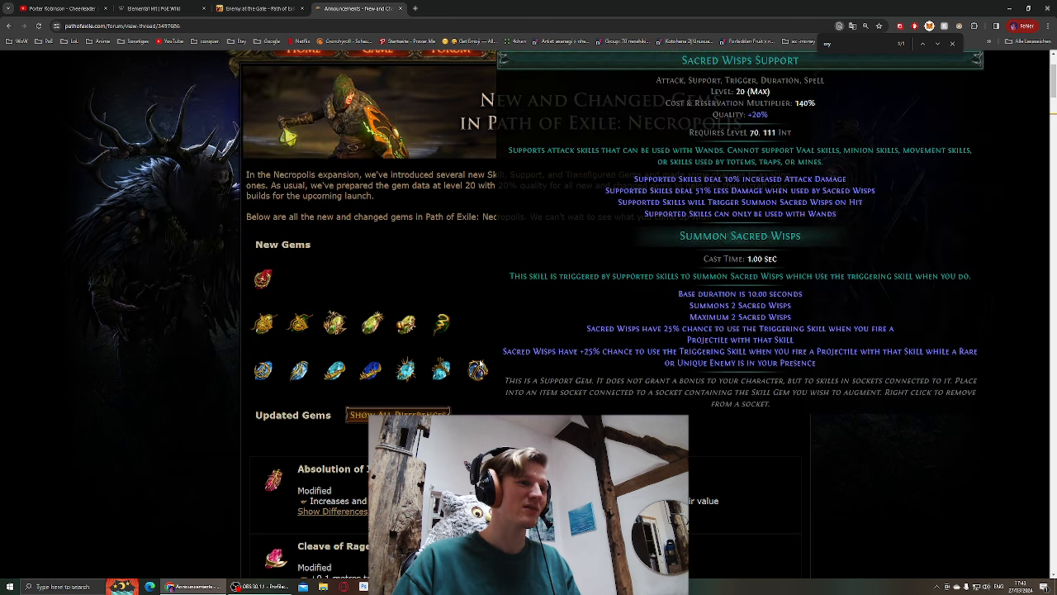
{"action": "mouse_move", "coordinate": [334, 322]}
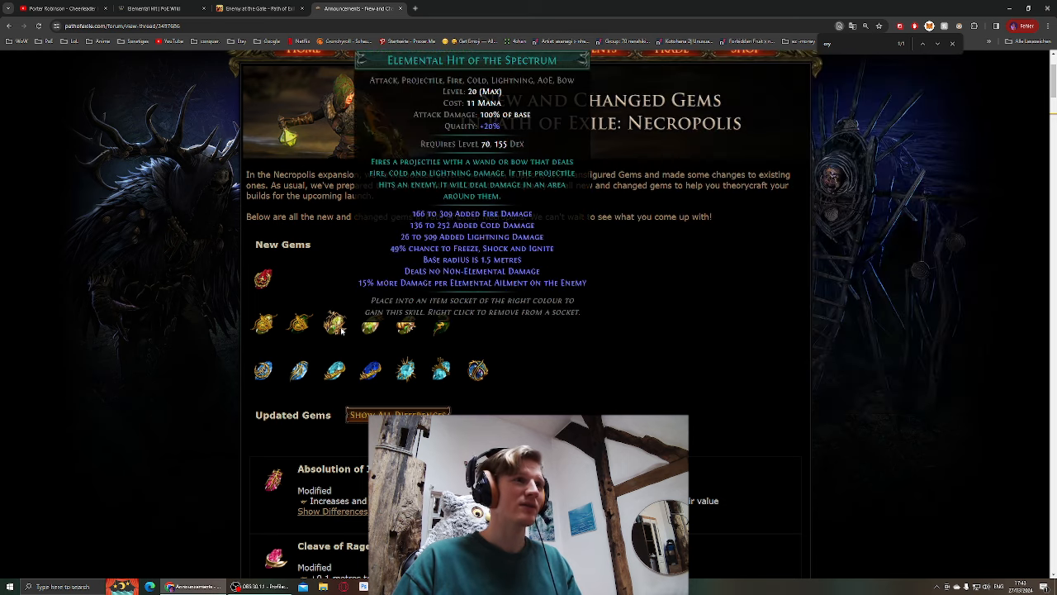
{"action": "mouse_move", "coordinate": [413, 300]}
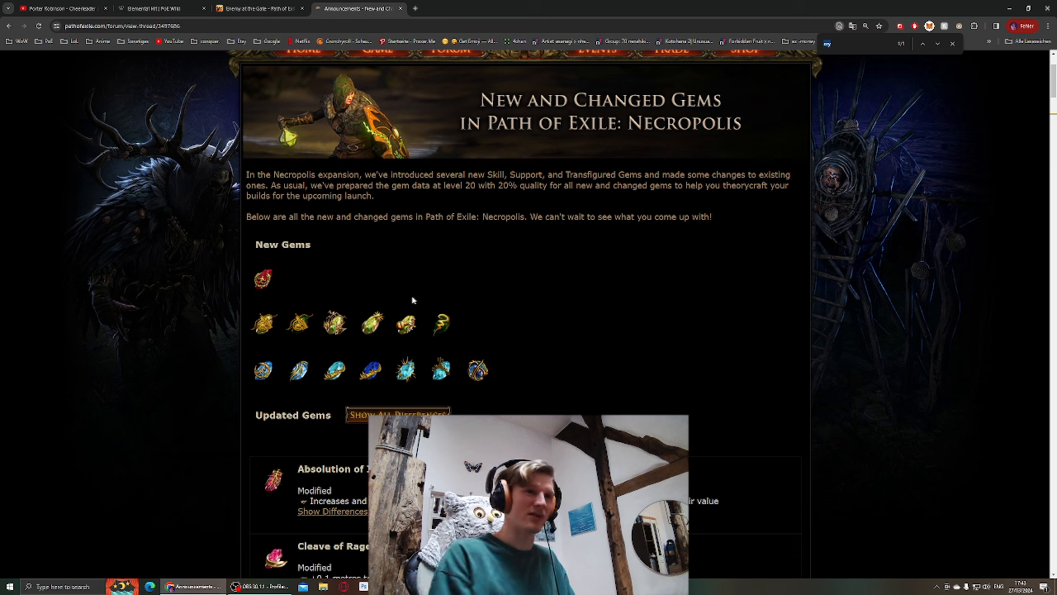
Step: Reveal Flicker Strike of Power's differences showing crit chance per power charge raised from 30% to 50%
{"action": "scroll", "scroll_direction": "down", "scroll_amount": 3}
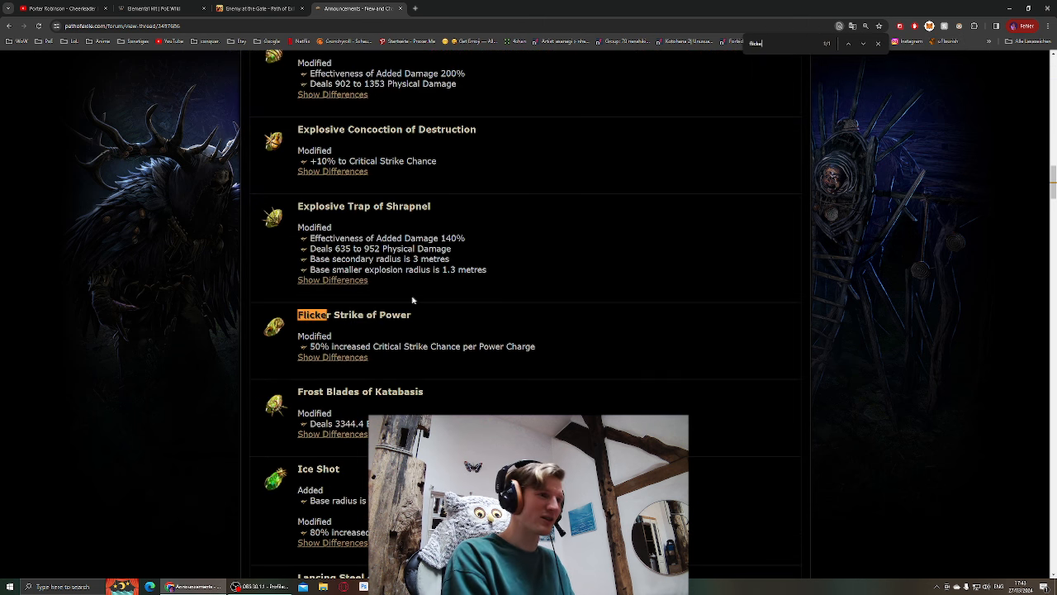
{"action": "left_click", "coordinate": [332, 357]}
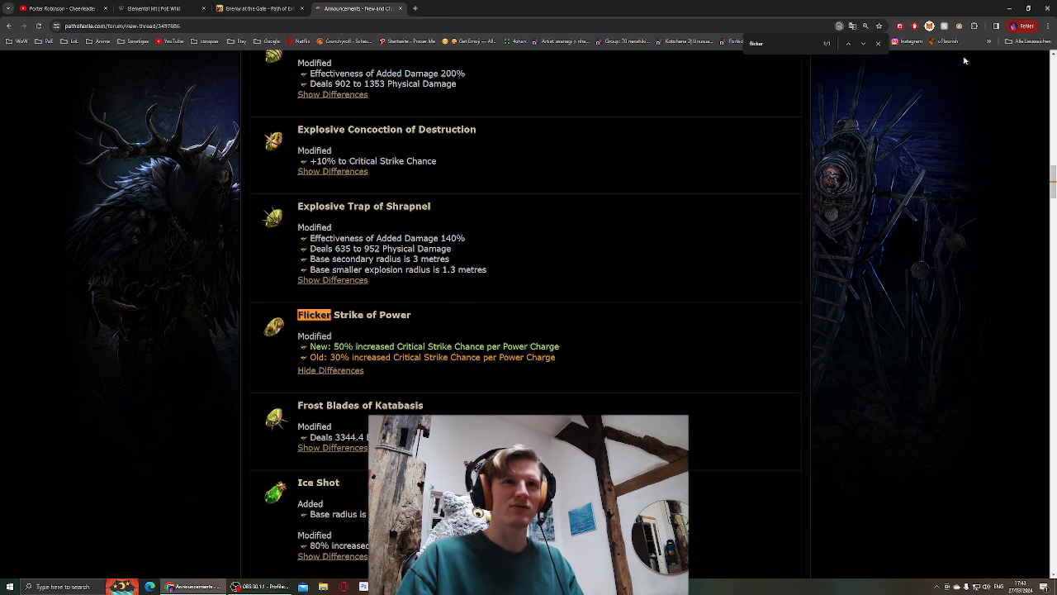
{"action": "mouse_move", "coordinate": [714, 188]}
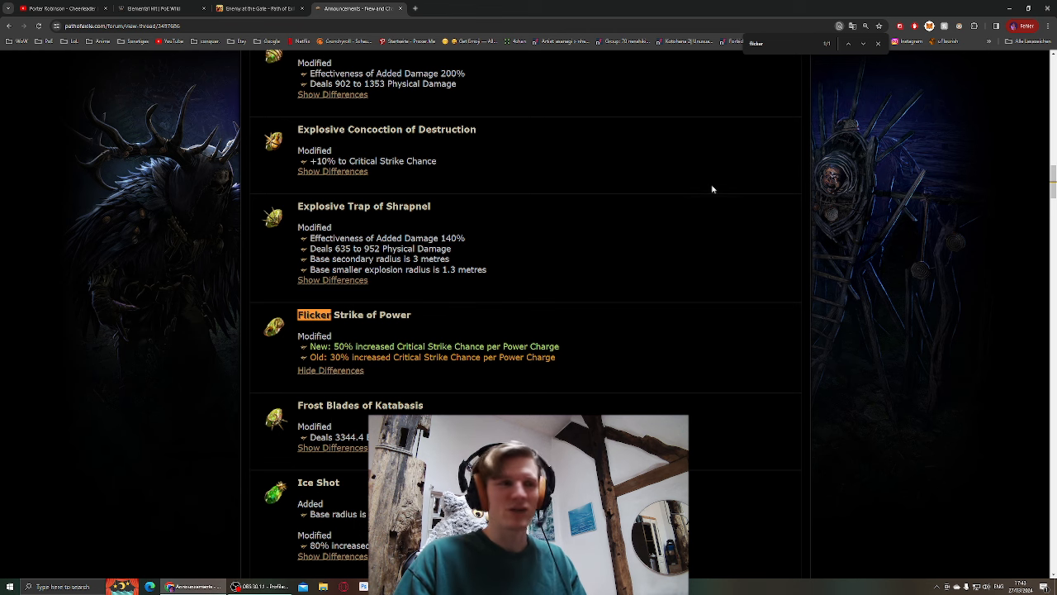